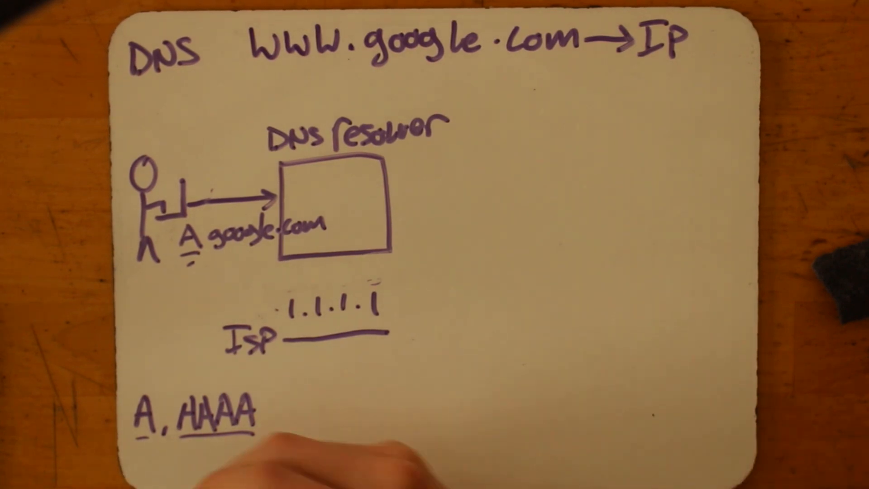
type("NS")
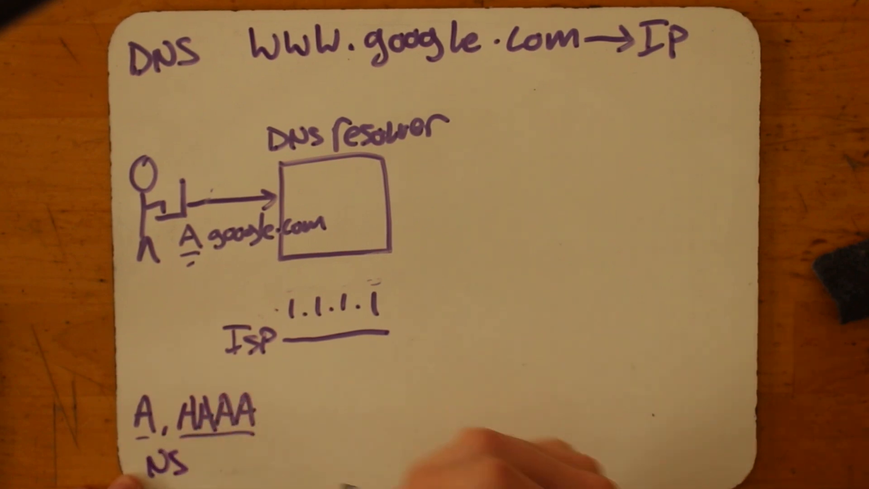